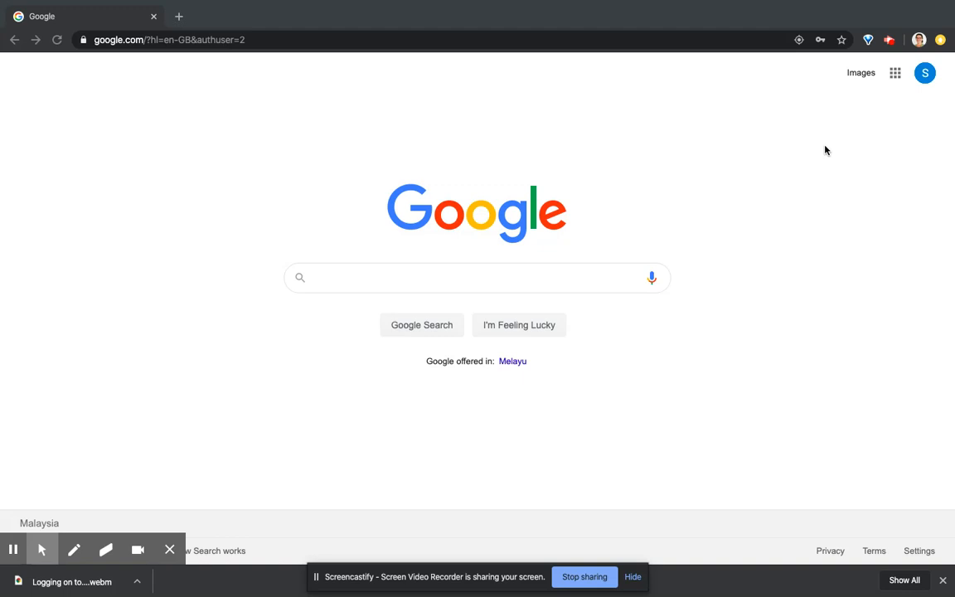
mouse_move(909, 93)
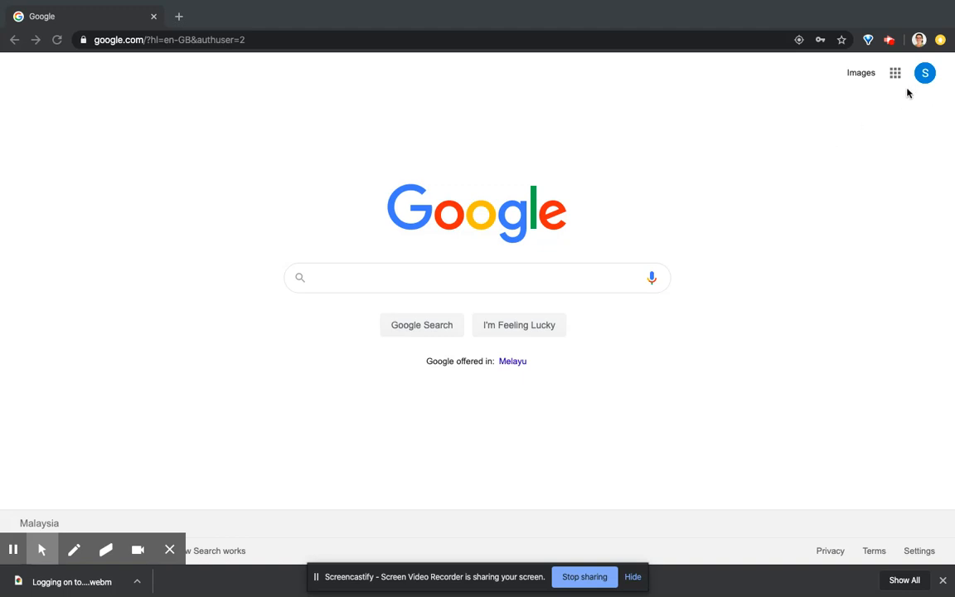
mouse_move(895, 79)
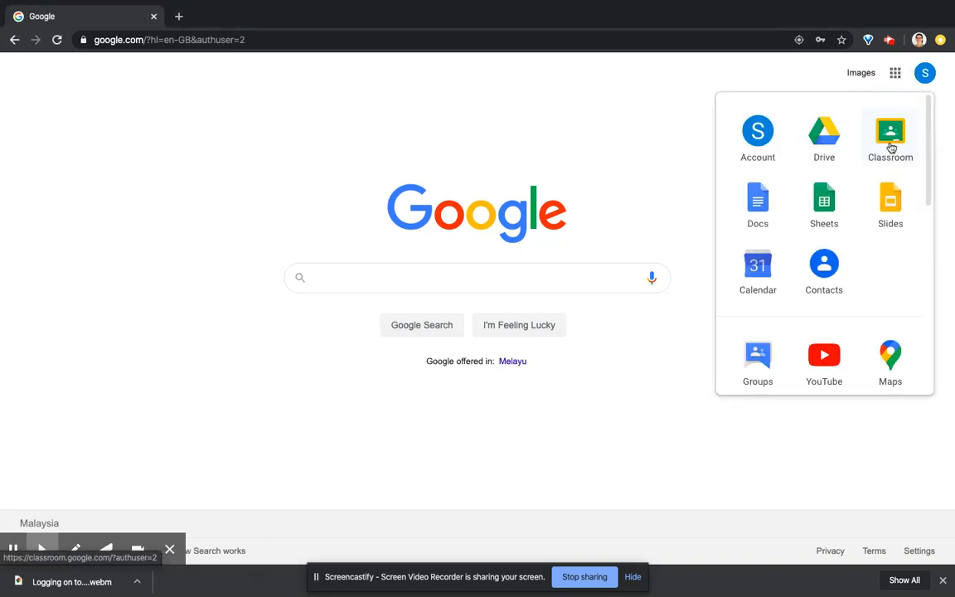
Launch Google Classroom from the Google apps grid in Google Search.
click(890, 133)
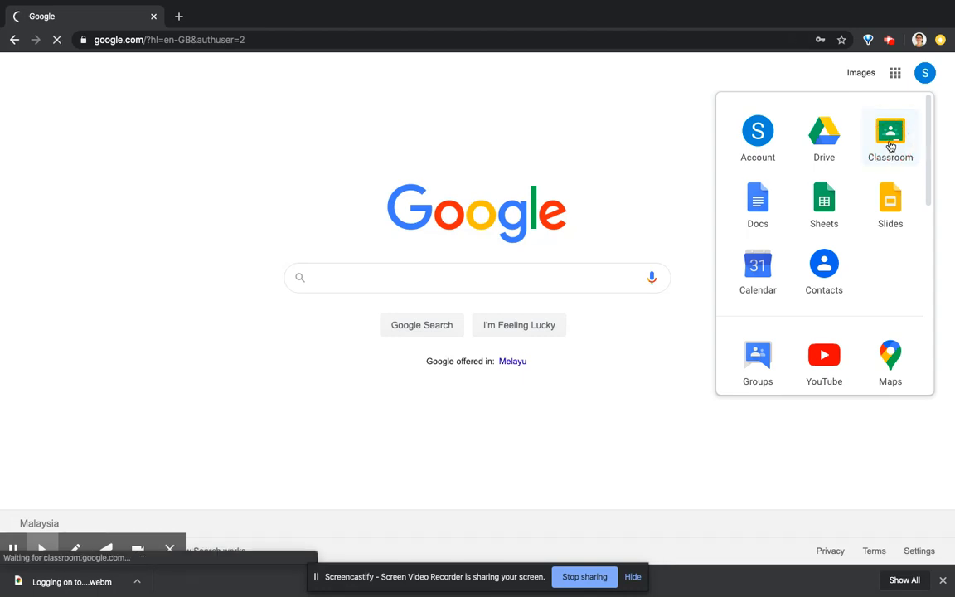
Accept the Year 1 Infants class invitation to reach its stream.
click(890, 137)
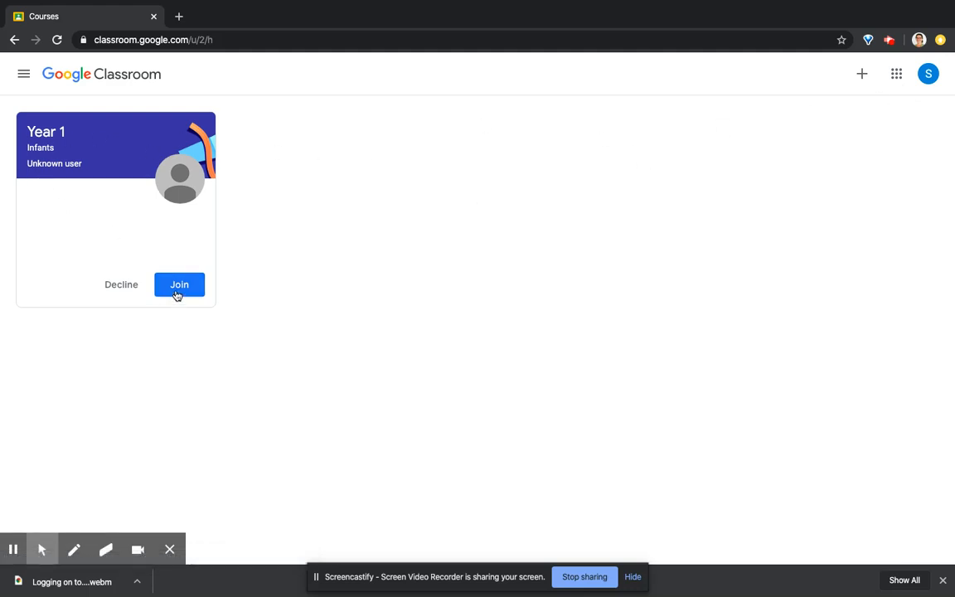
mouse_move(128, 280)
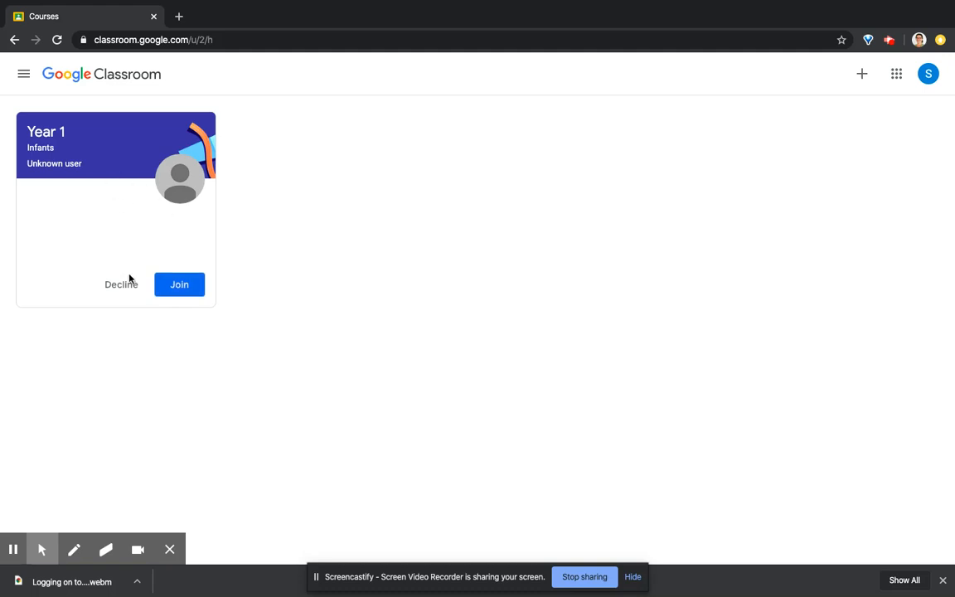
click(179, 284)
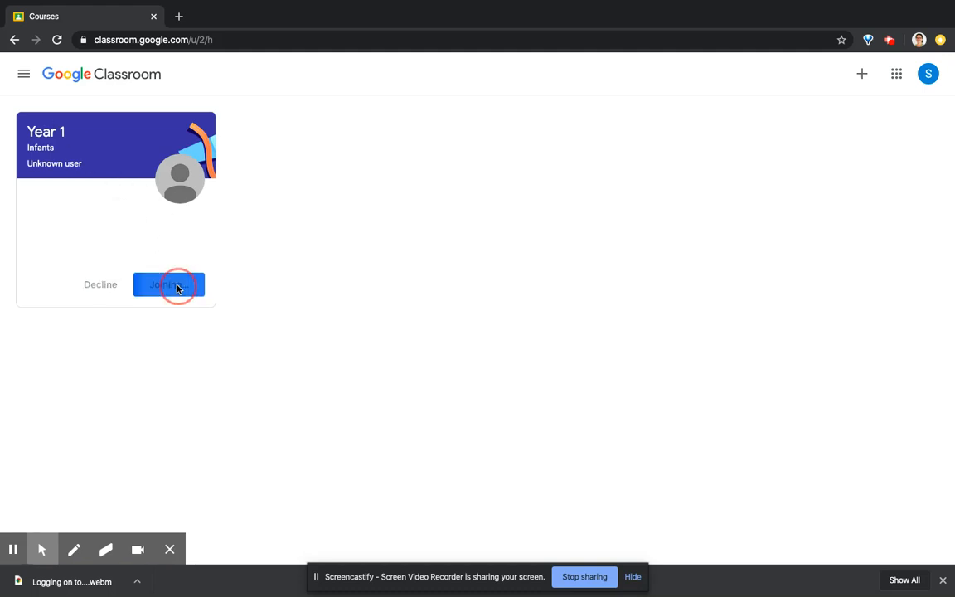
click(168, 284)
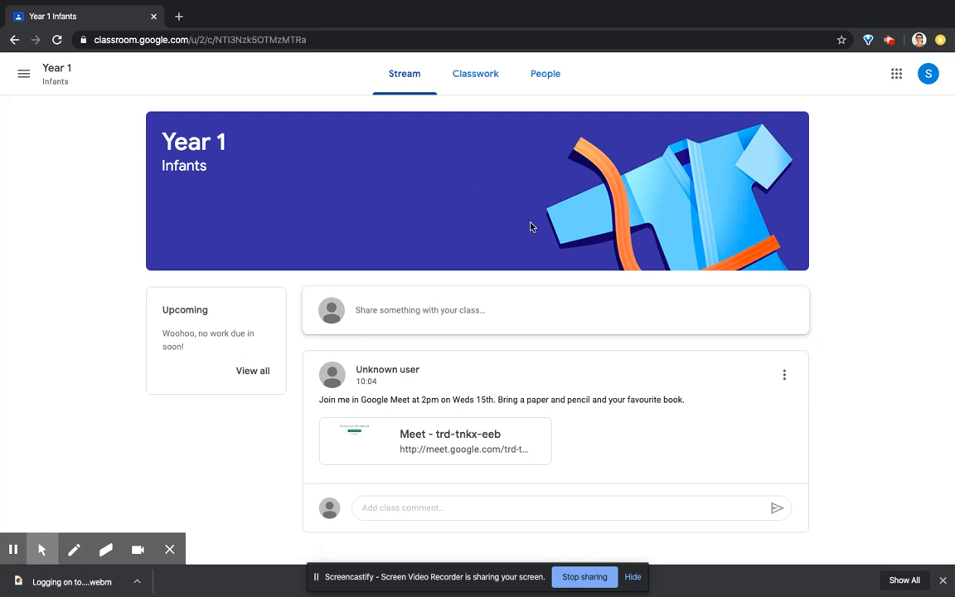
mouse_move(361, 400)
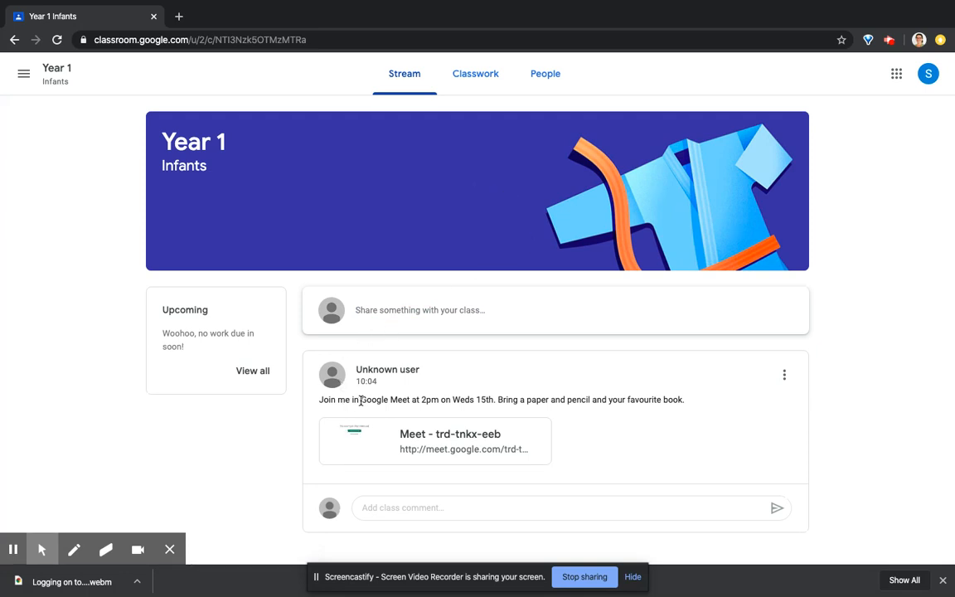
mouse_move(511, 398)
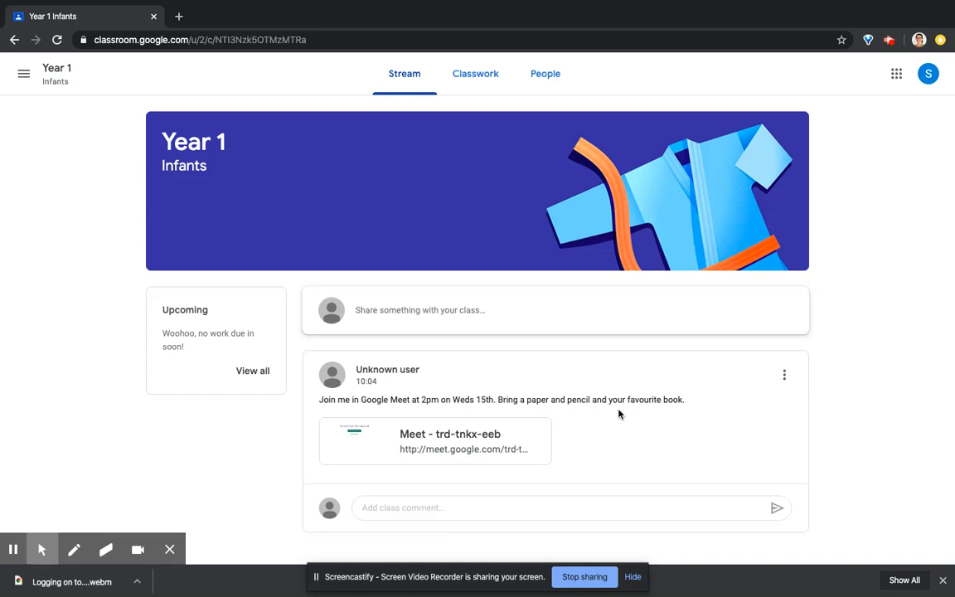
mouse_move(679, 457)
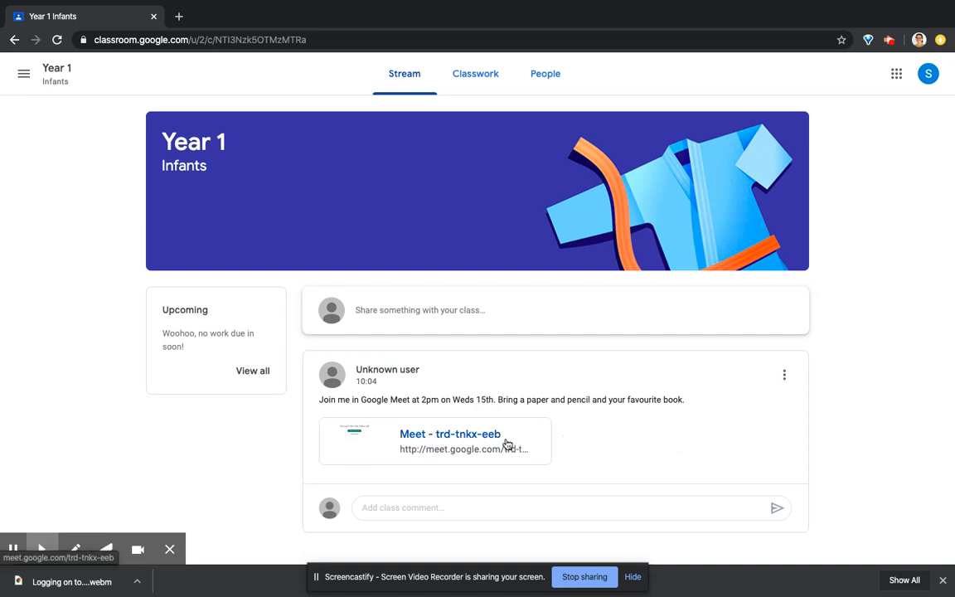
mouse_move(497, 435)
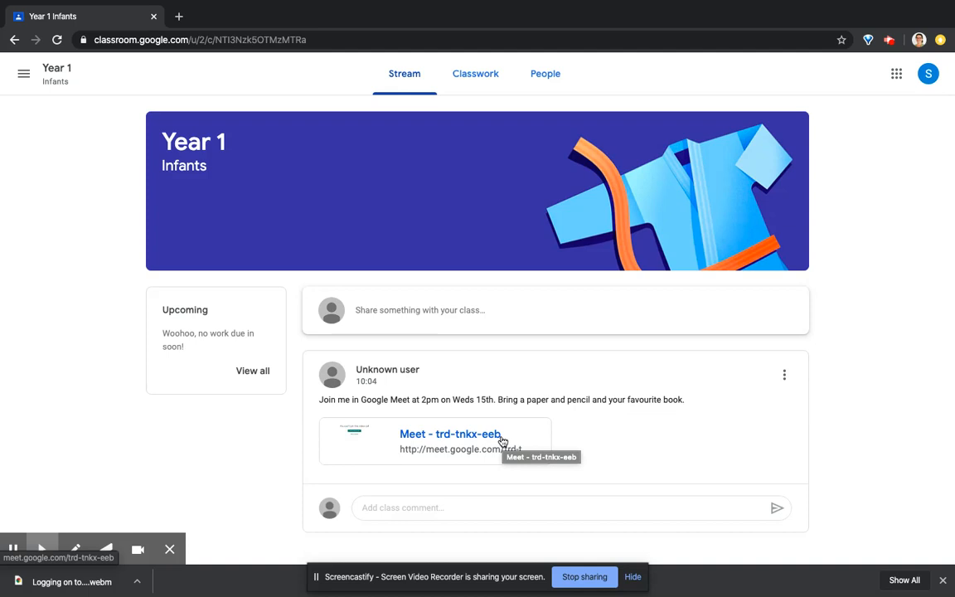
click(450, 434)
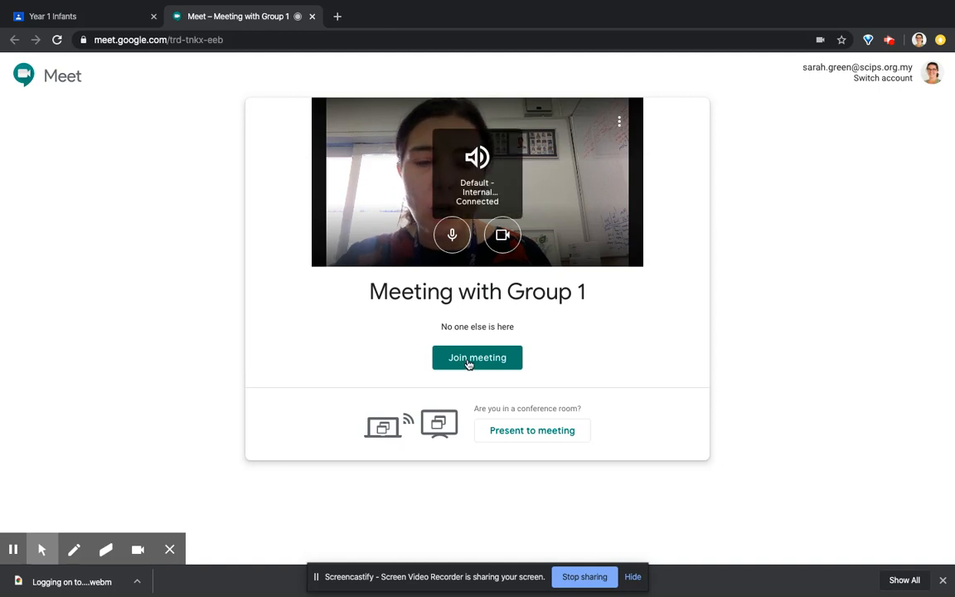
Enter the 'Meeting with Group 1' call from the Meet preview page.
click(476, 357)
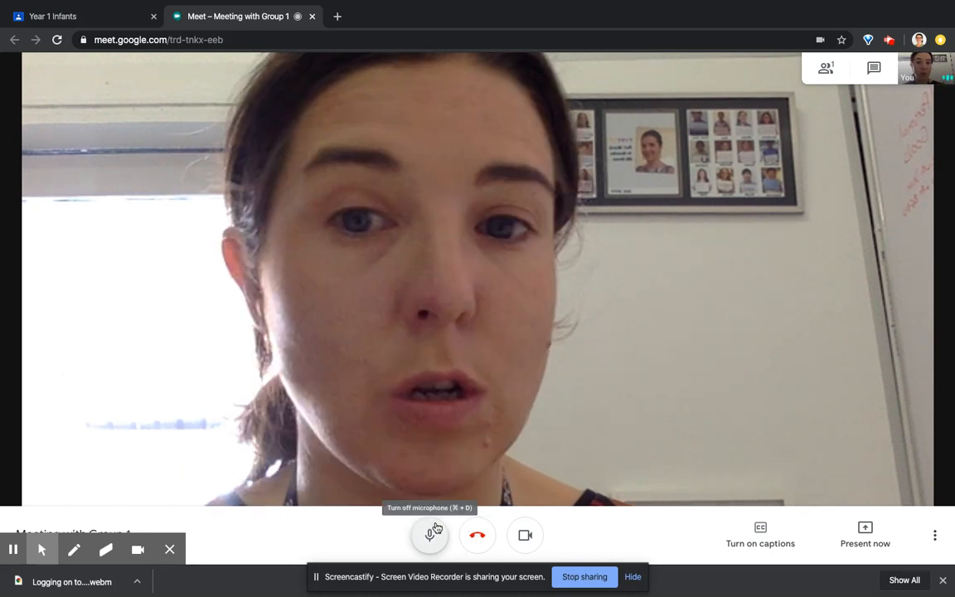
Mute the microphone in the call, then unmute it.
click(430, 535)
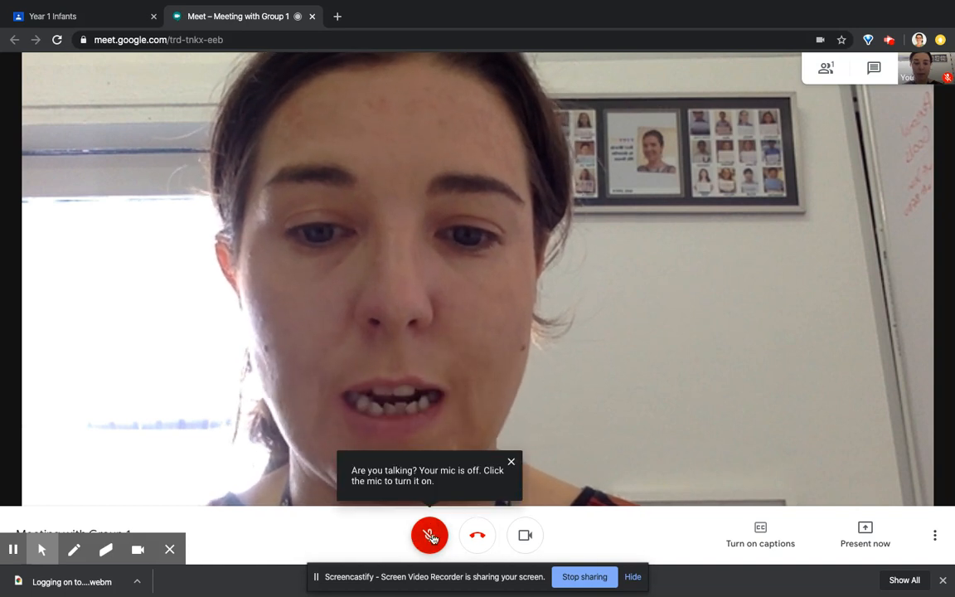
click(430, 535)
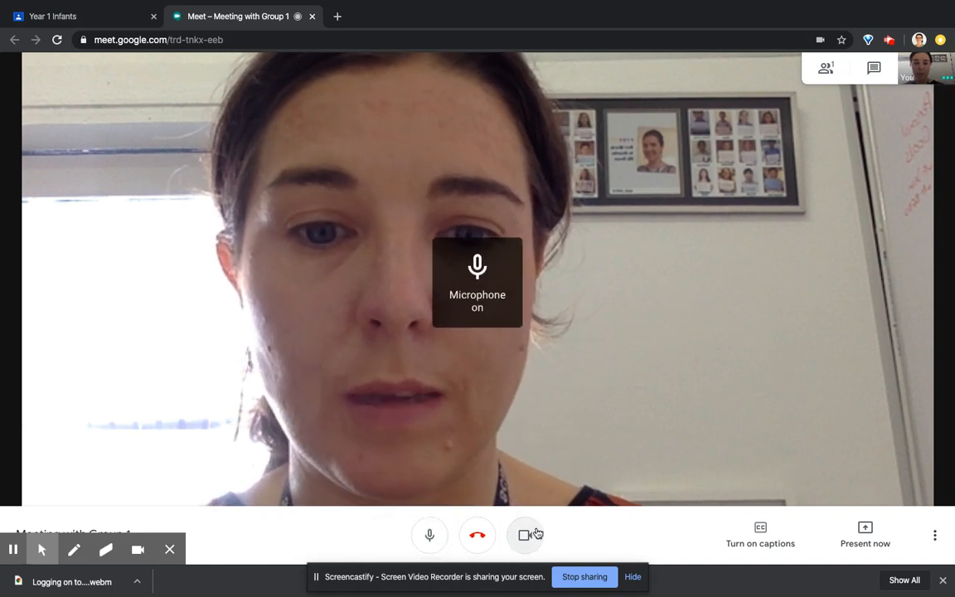
mouse_move(525, 535)
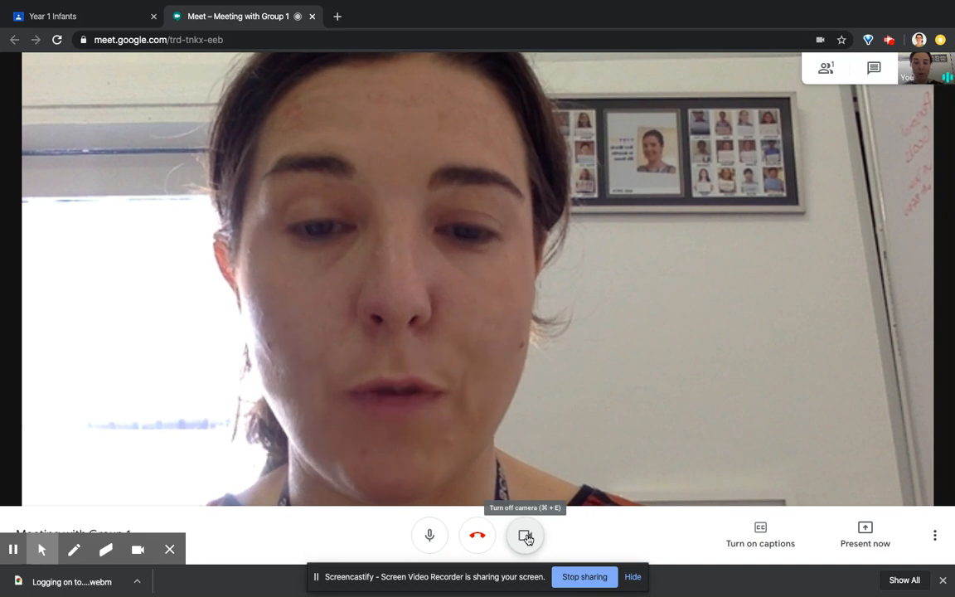
Switch the camera off to show the profile picture, then back on.
click(526, 535)
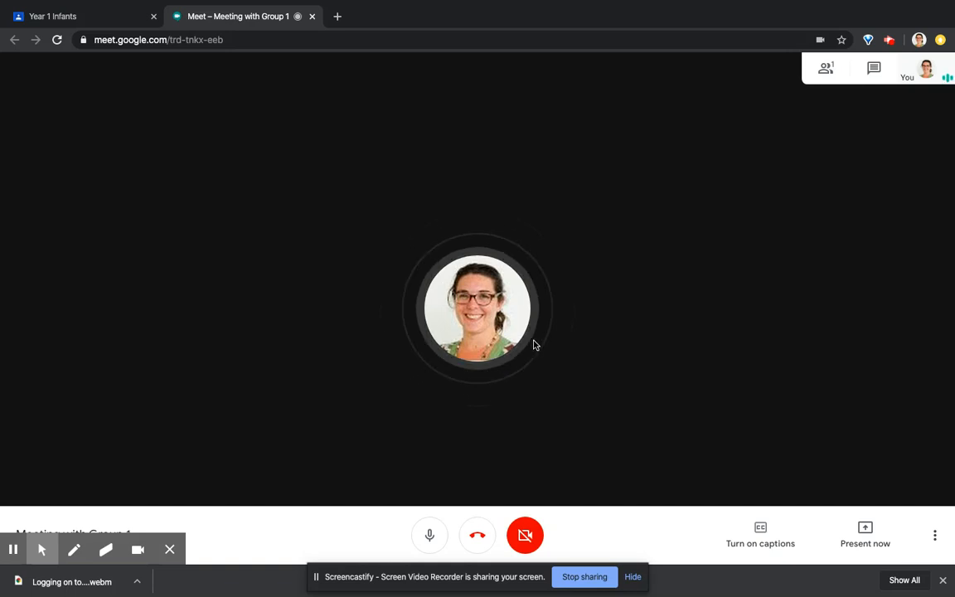
click(525, 535)
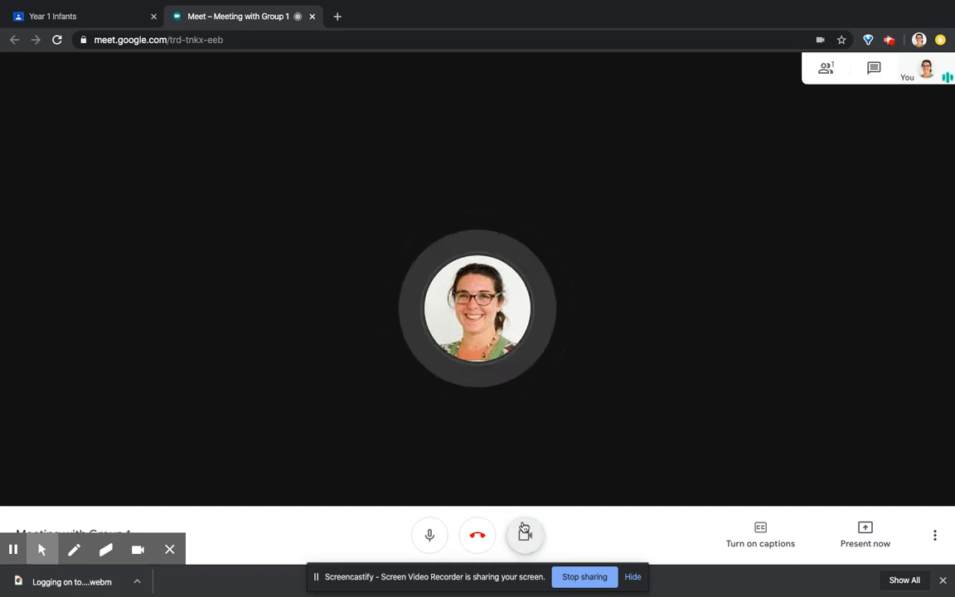
click(524, 534)
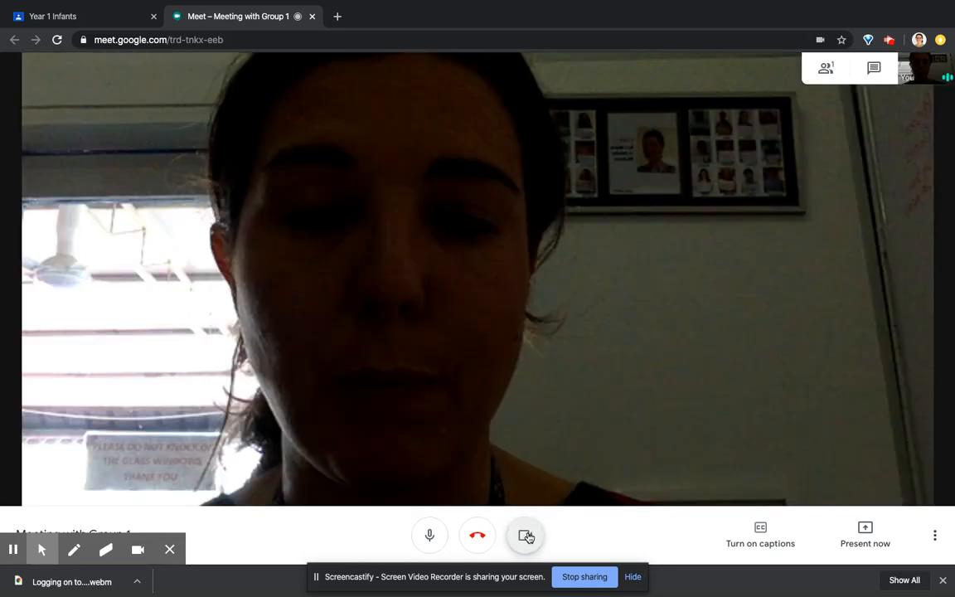